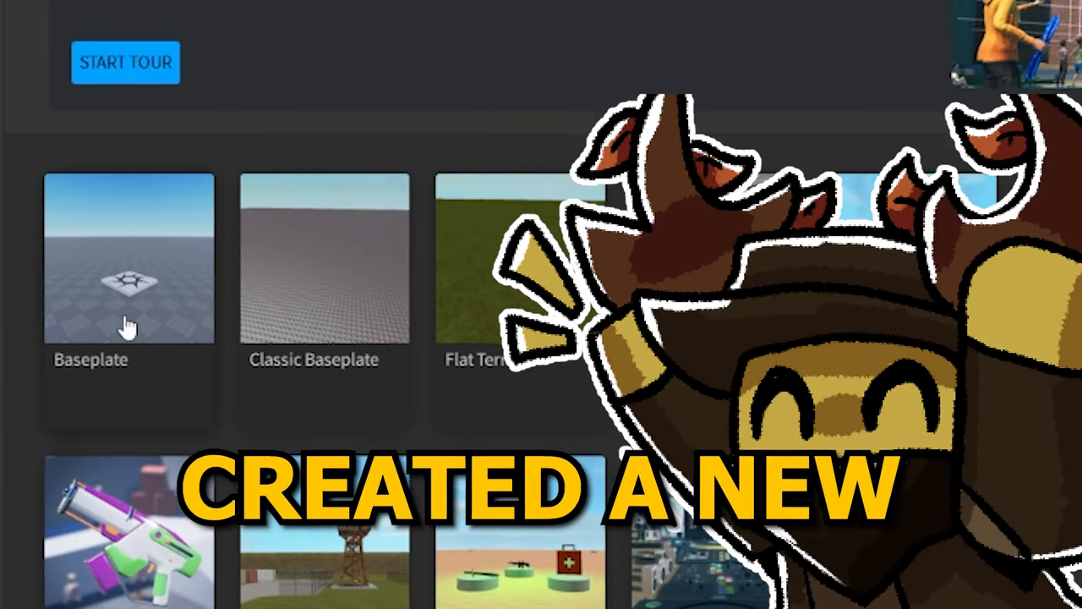
# - Create a new place from the empty Baseplate template
pyautogui.click(128, 257)
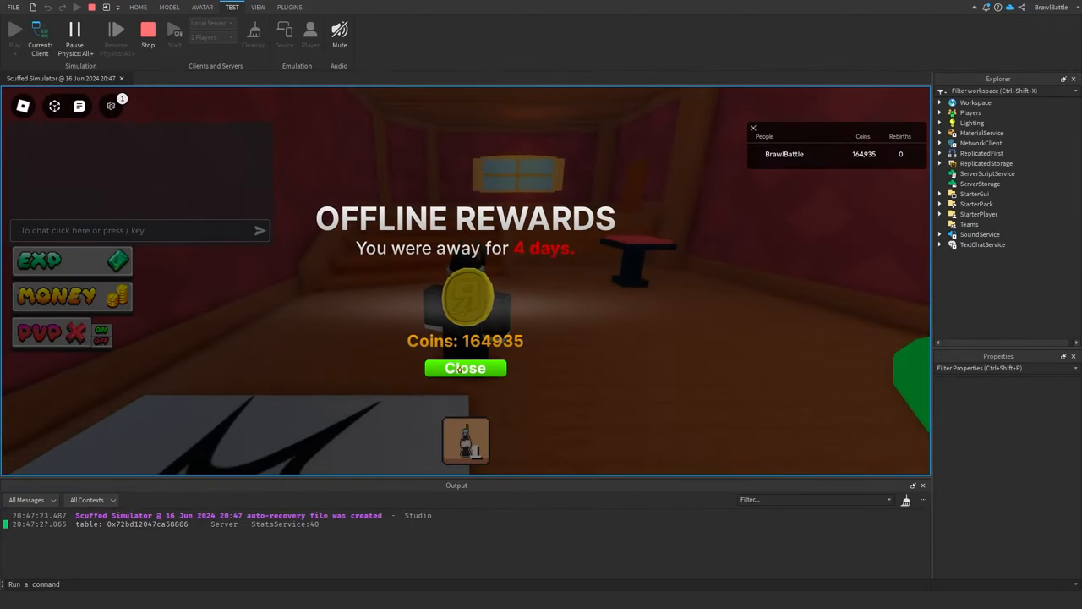
# - Dismiss the offline rewards notice, page through the shop items, and stop the playtest
pyautogui.click(466, 368)
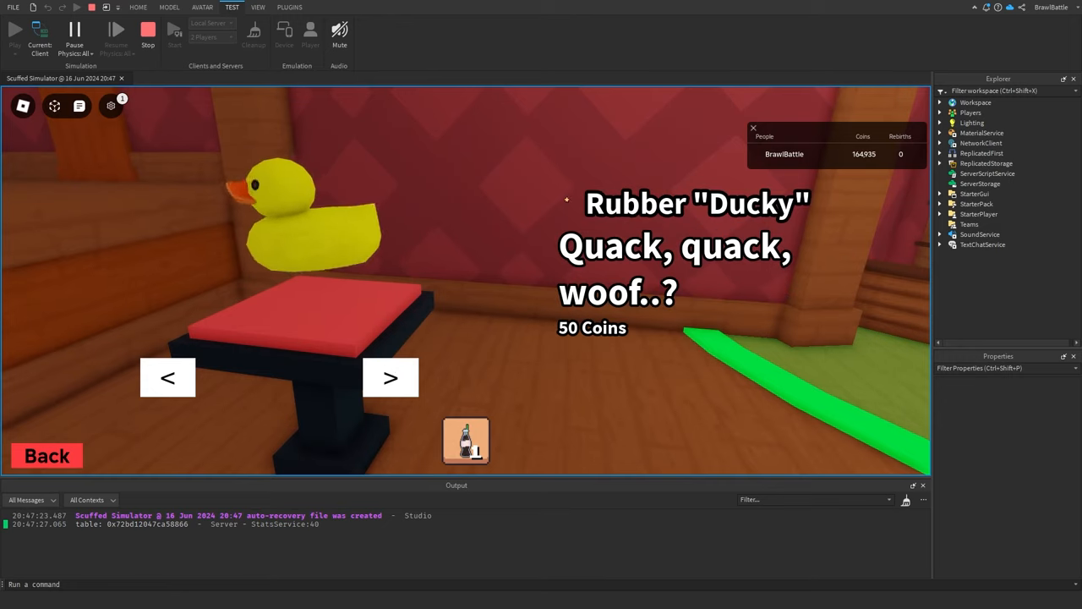
pyautogui.click(389, 377)
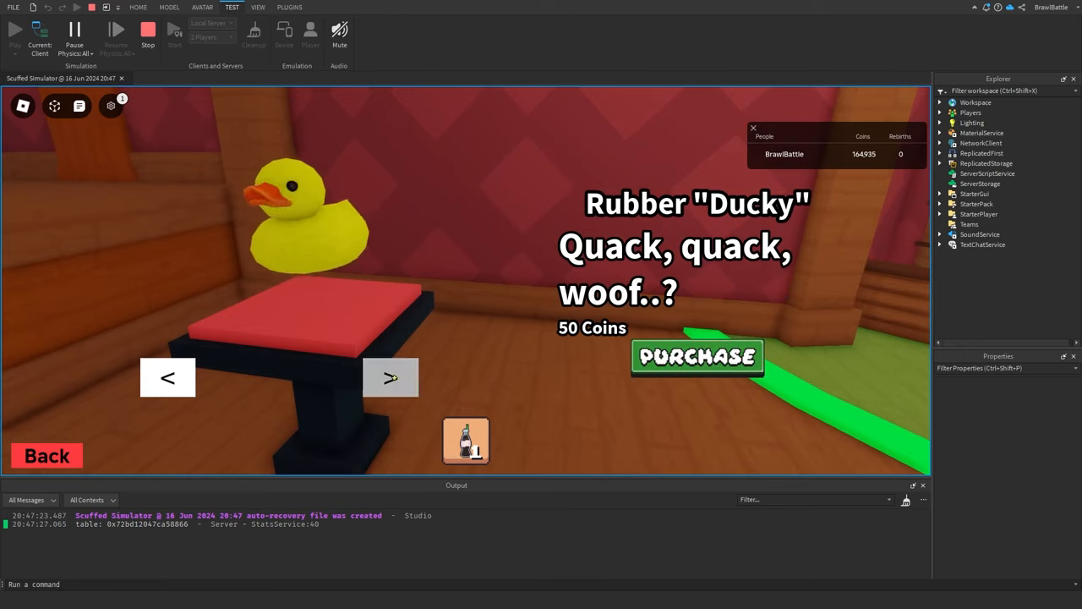
pyautogui.click(390, 377)
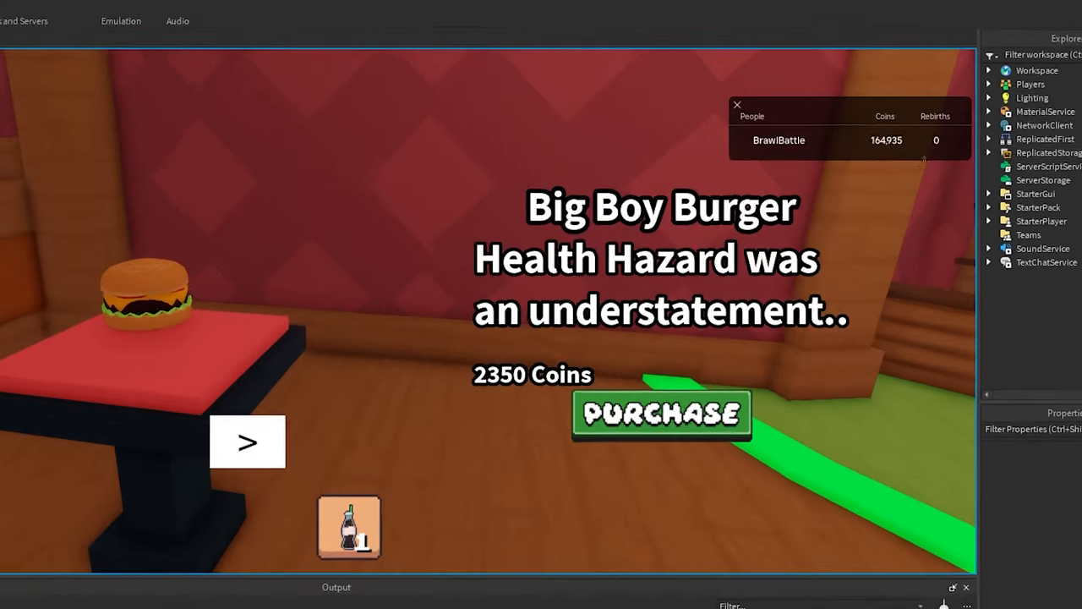
pyautogui.click(247, 442)
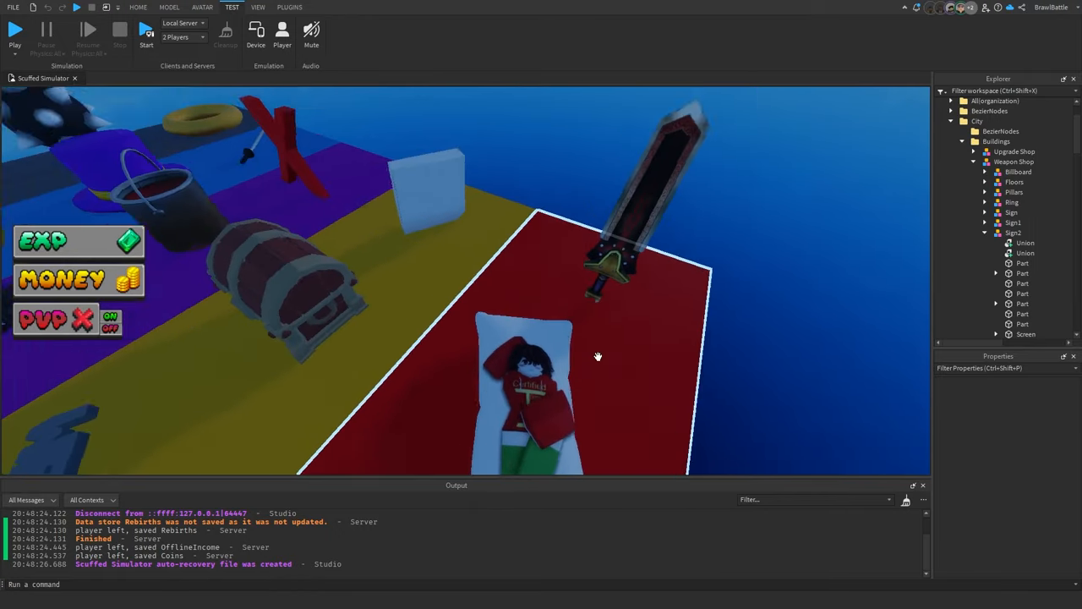
# - Start a playtest of the city map to exercise the hotbar tools
pyautogui.click(14, 30)
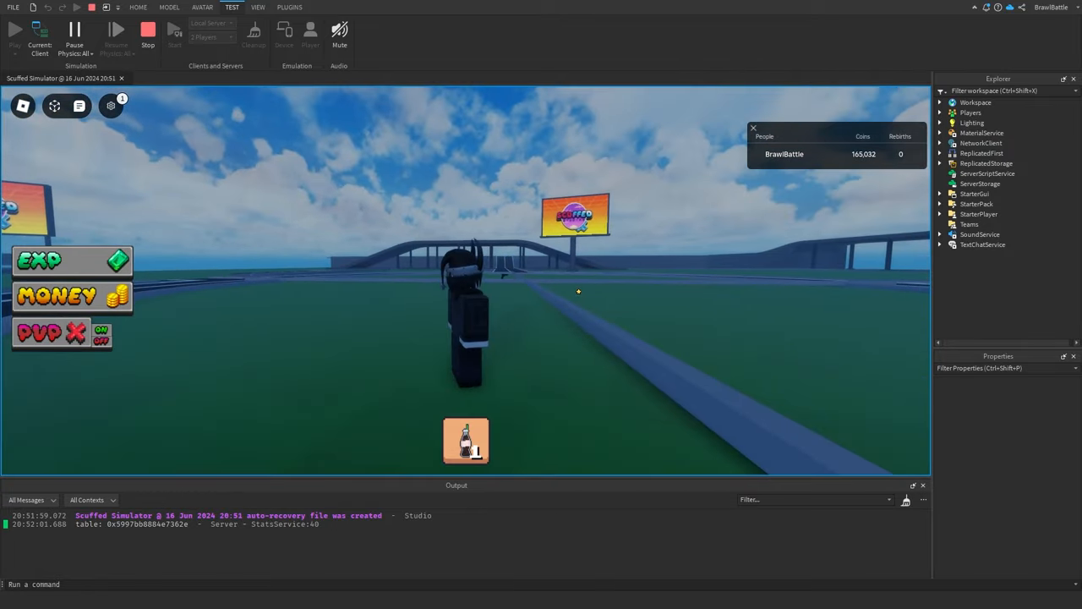
pyautogui.click(112, 105)
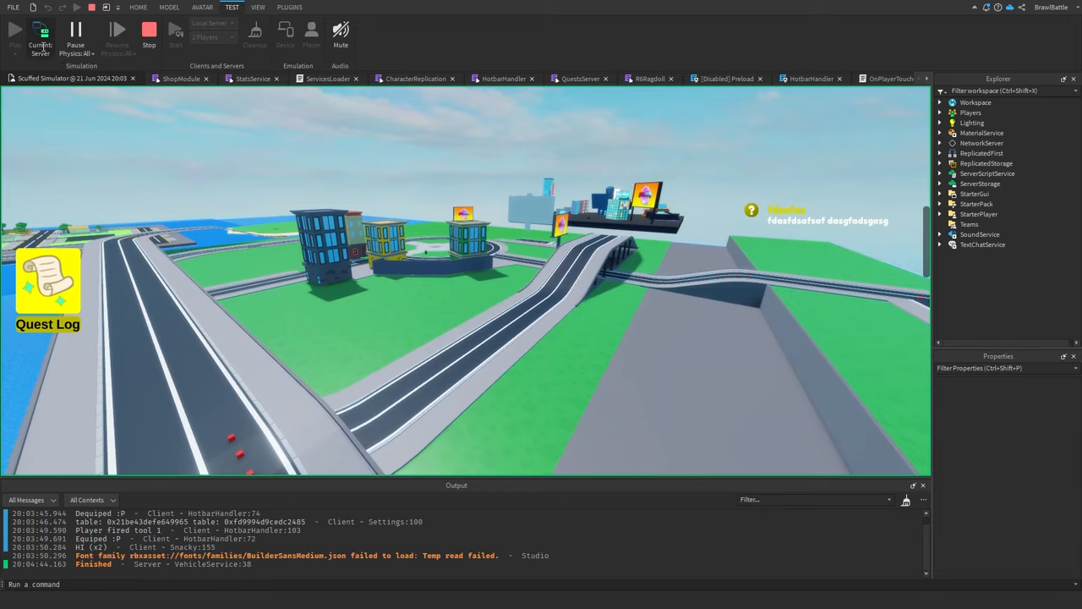
pyautogui.click(14, 31)
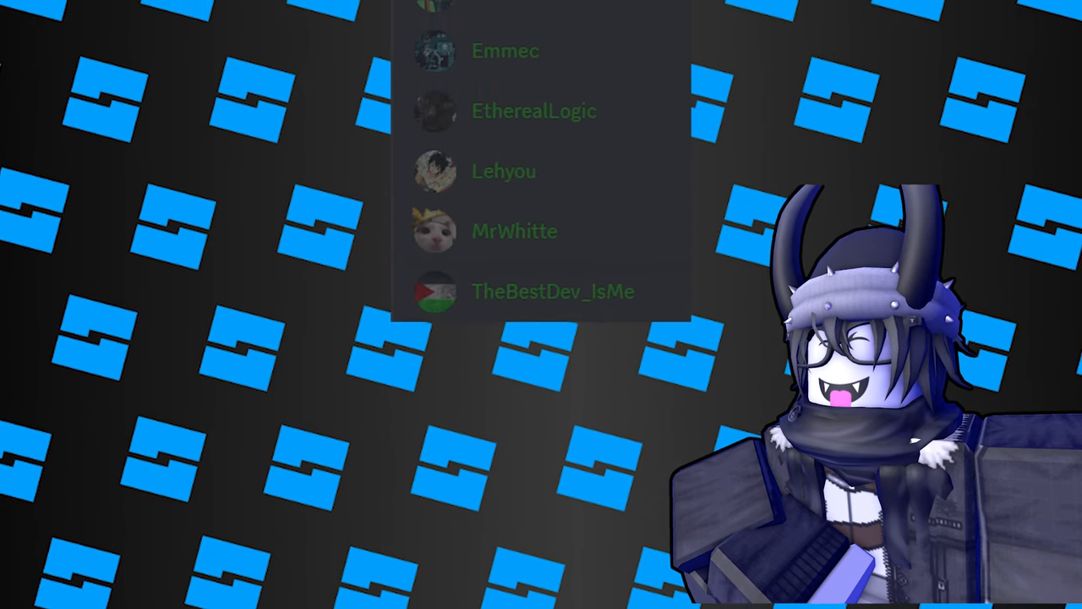
pyautogui.scroll(-3)
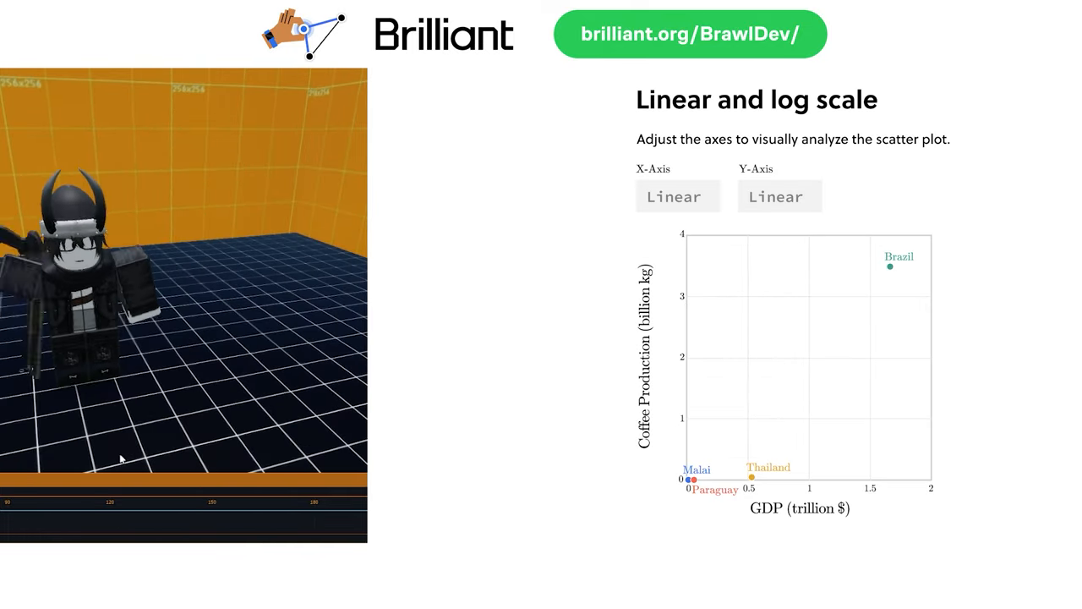
# - Switch both scatter-plot axes to log scale and lower the penguin plot's correlation toward -0.7
pyautogui.click(676, 197)
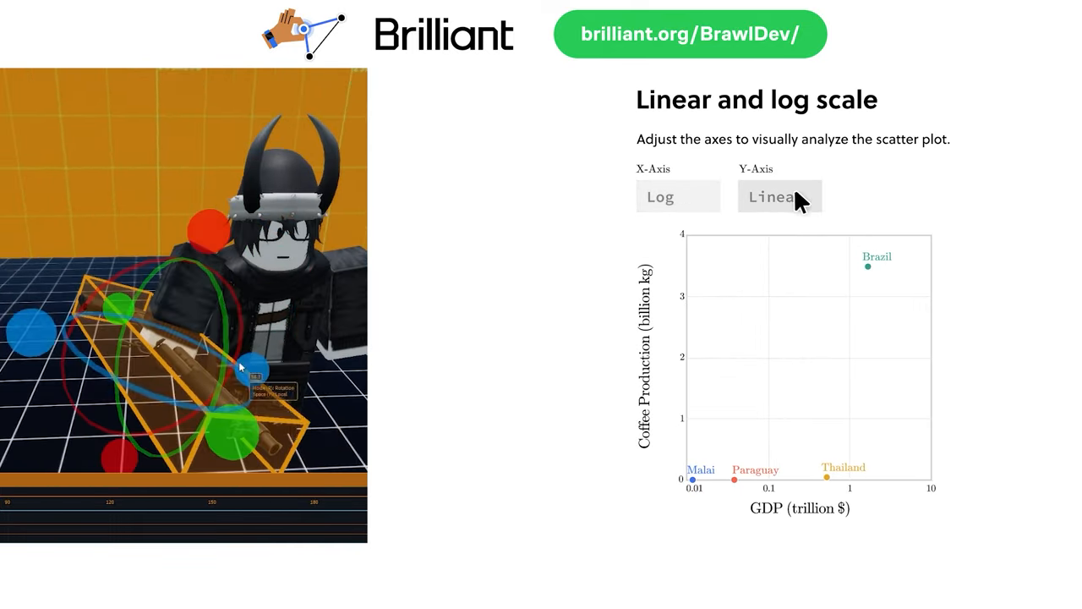
pyautogui.click(778, 196)
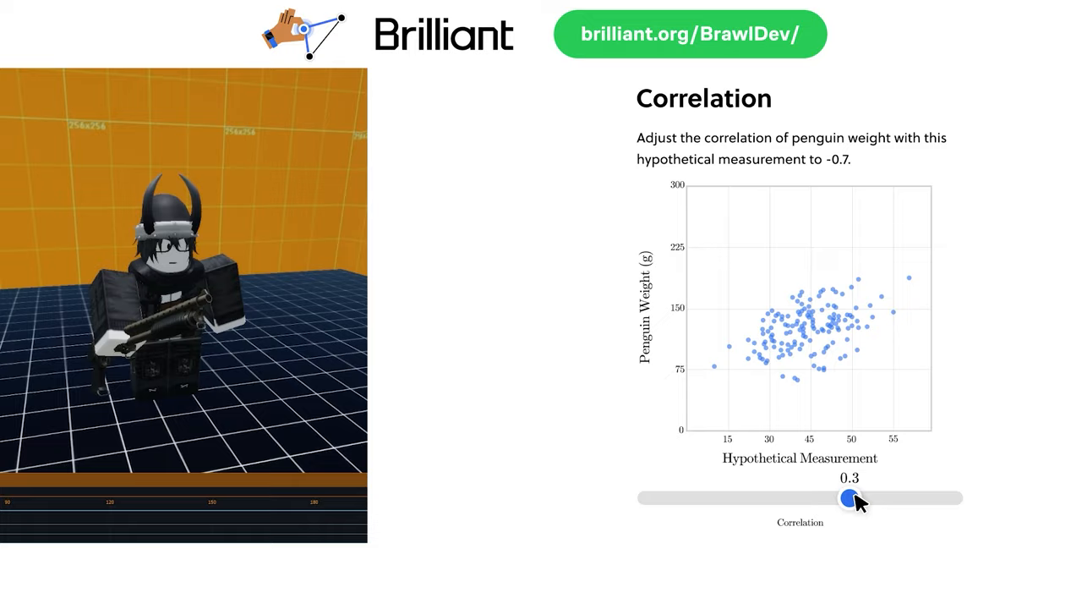
pyautogui.moveTo(851, 497); pyautogui.dragTo(644, 498)
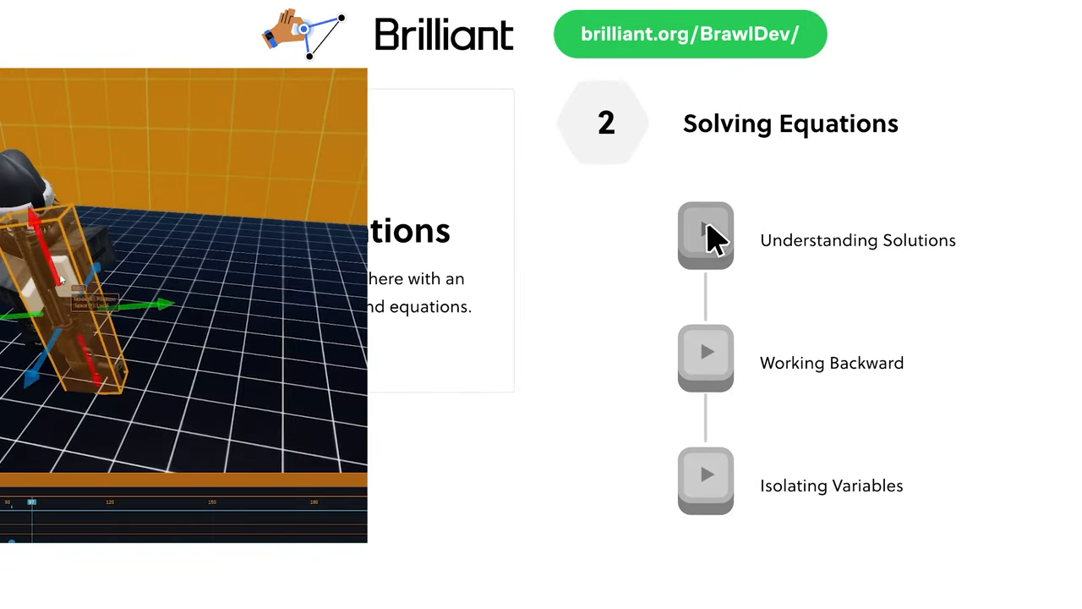
# - Continue through the lesson pages to Vector Components and the Subtracting Vectors exercise
pyautogui.click(706, 235)
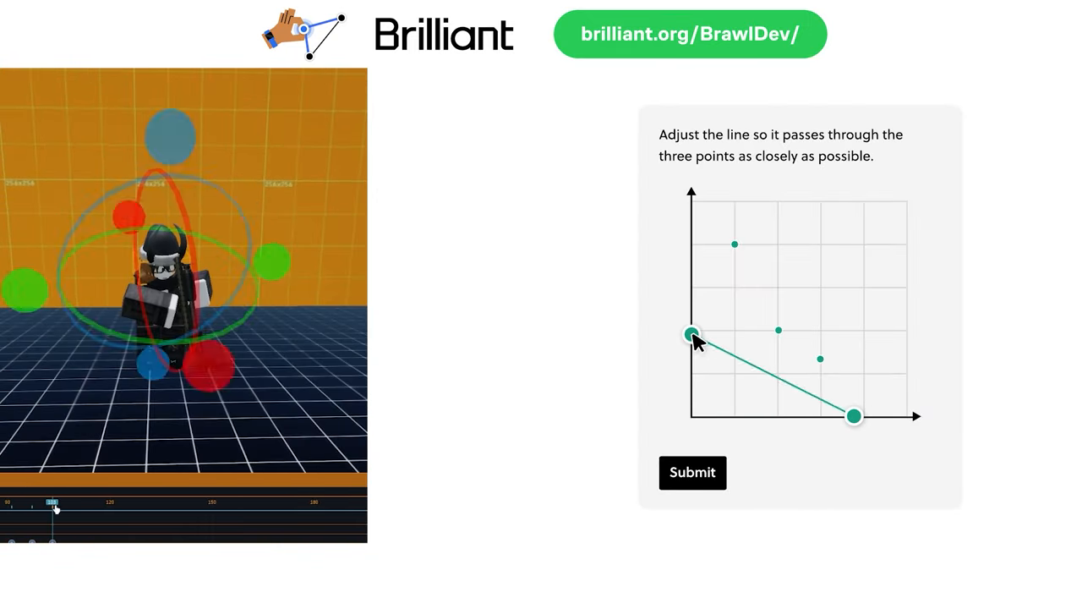
pyautogui.click(694, 472)
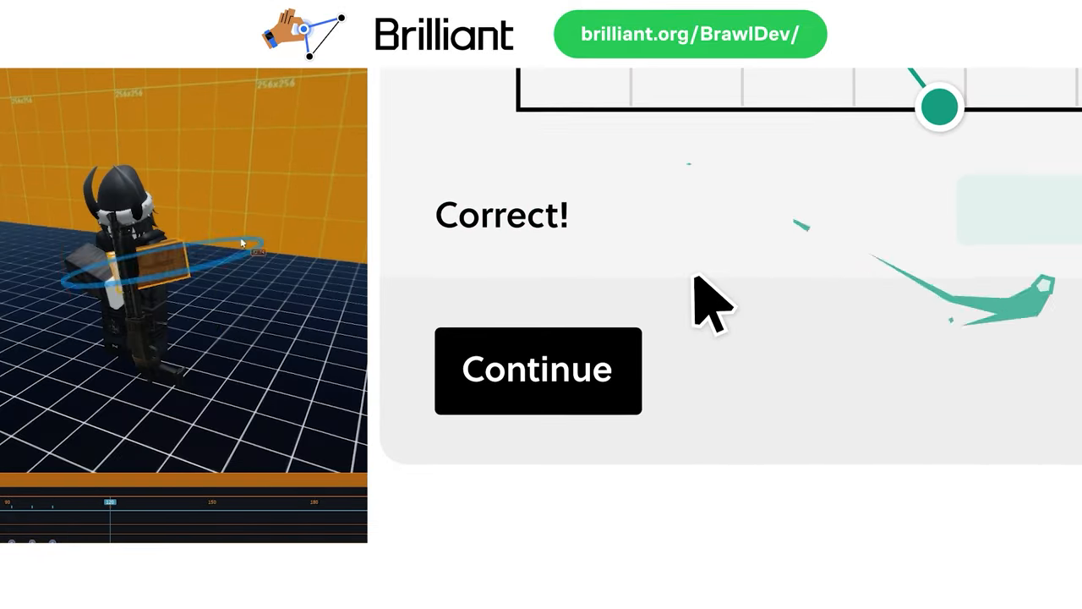
pyautogui.click(538, 371)
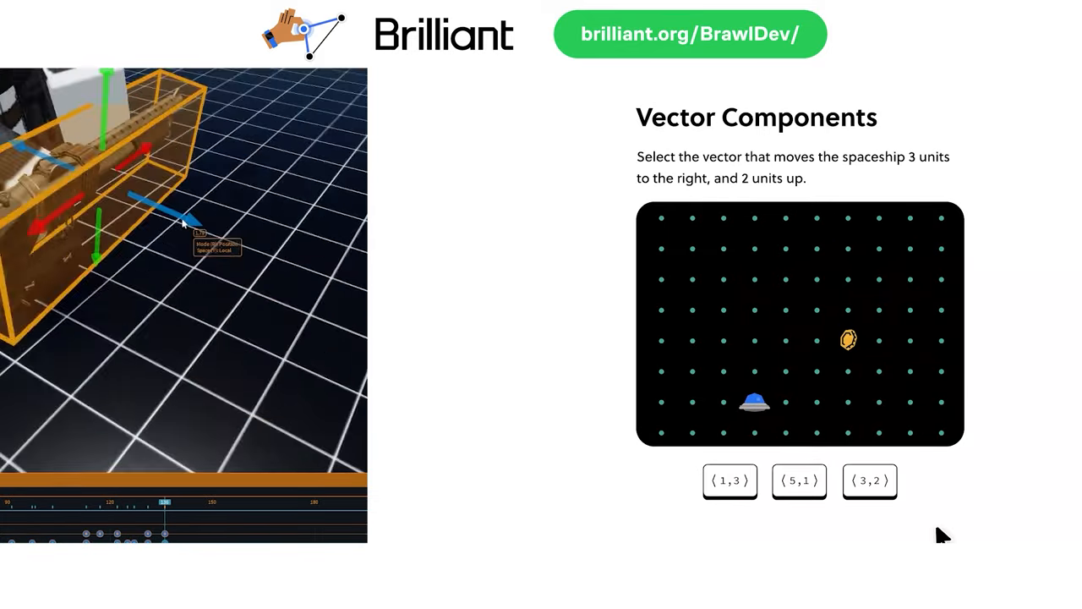
pyautogui.click(870, 480)
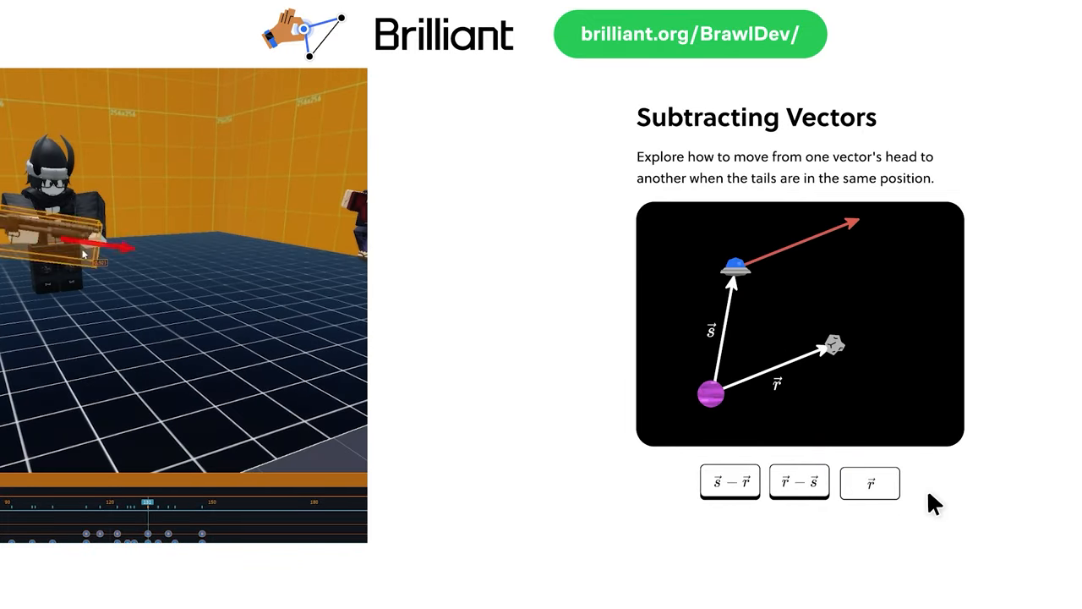
pyautogui.click(799, 482)
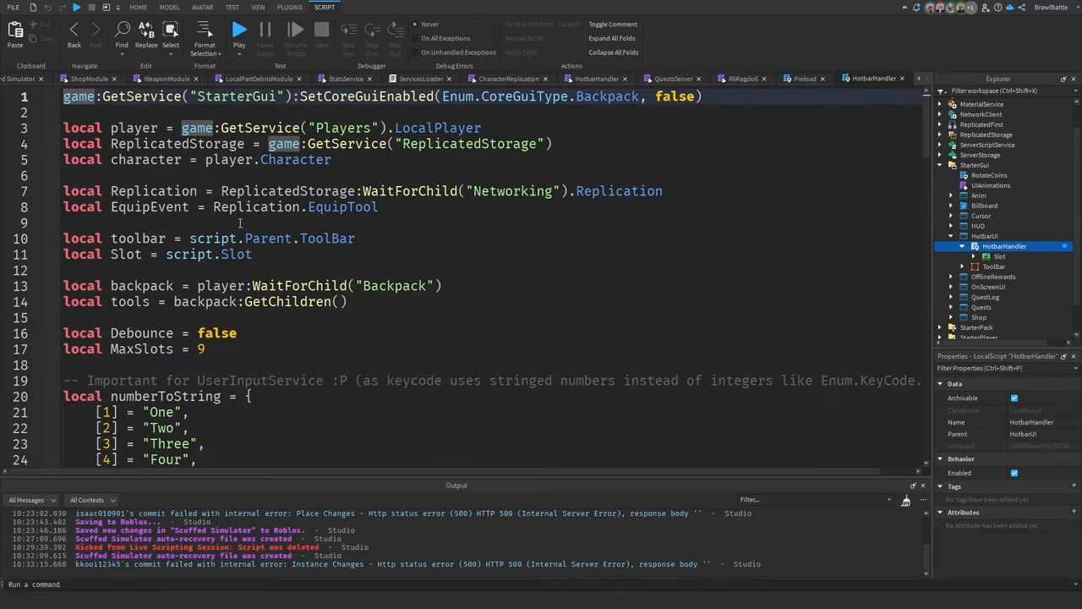
# - Scroll to the end of the HotbarHandler script and return to the Scuffed Simulator viewport
pyautogui.scroll(-3)
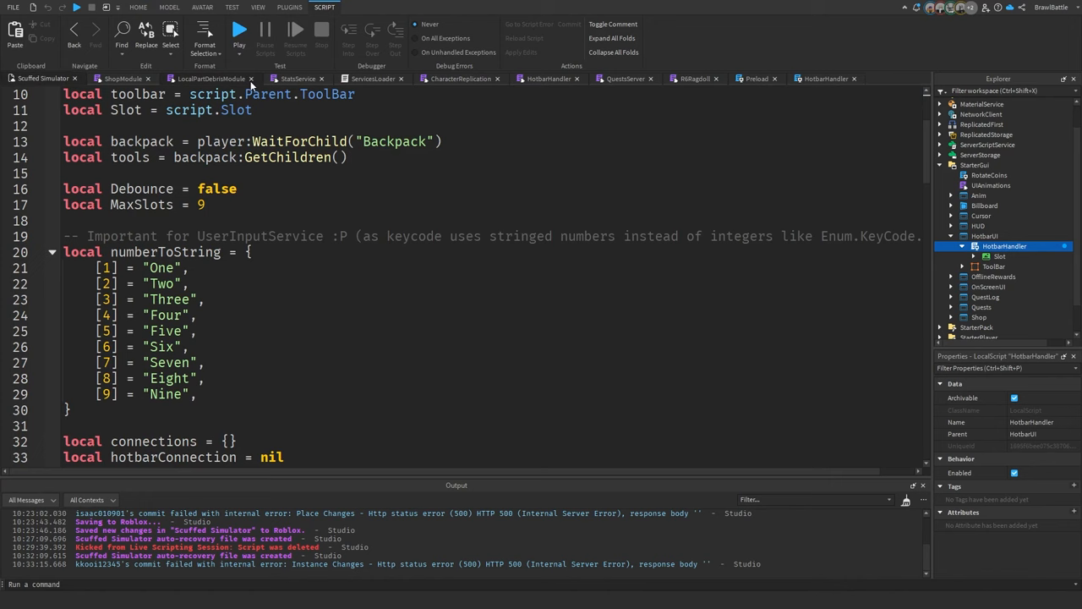
pyautogui.scroll(-3)
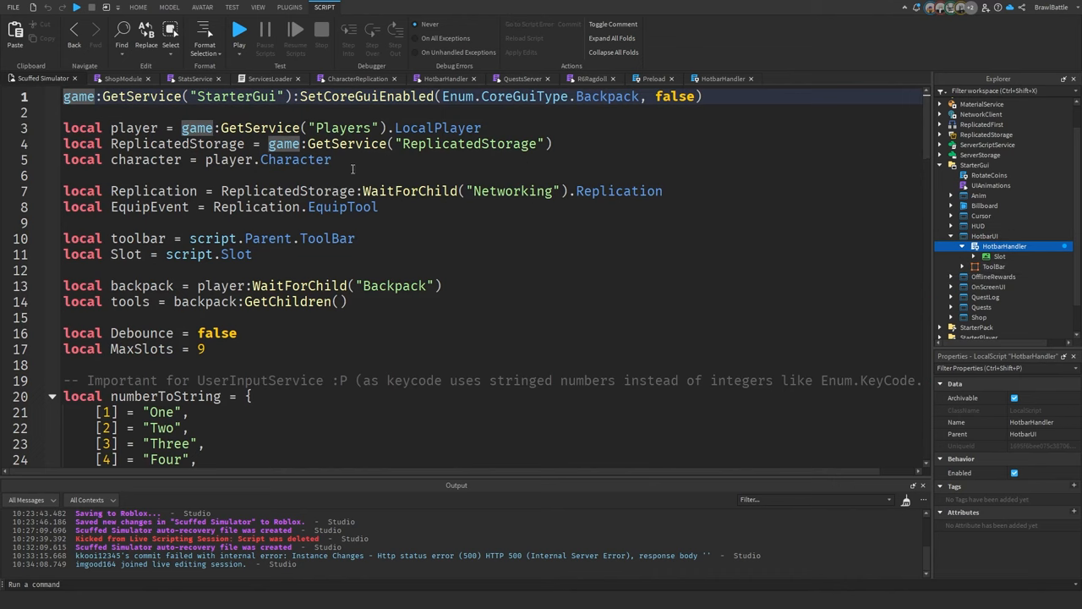
pyautogui.click(138, 7)
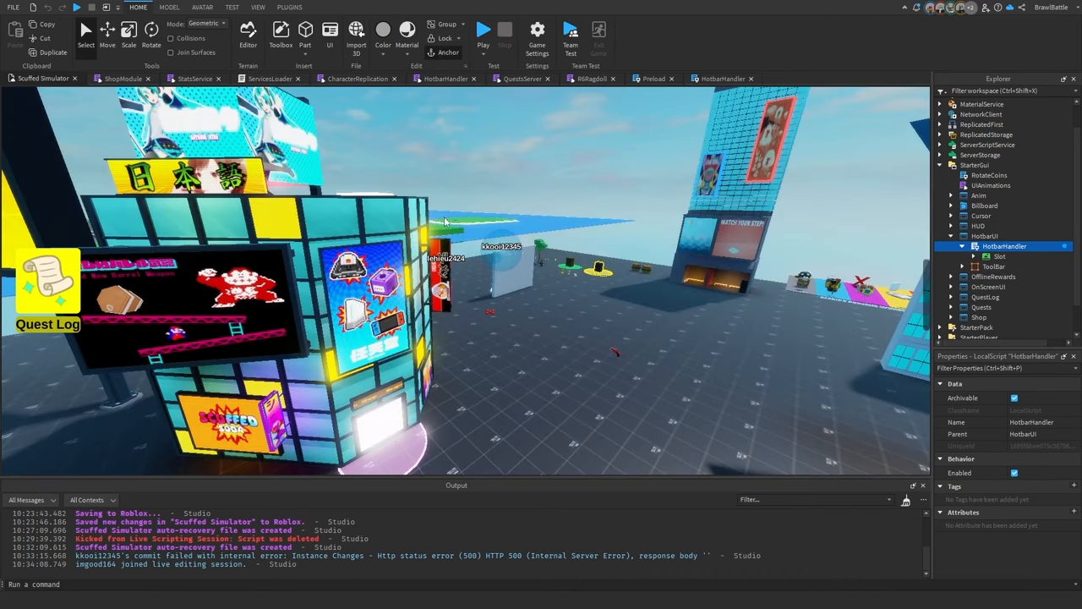
# - Select the hotbar ScreenGui's ToolBar frame in the Explorer to show its properties
pyautogui.click(724, 78)
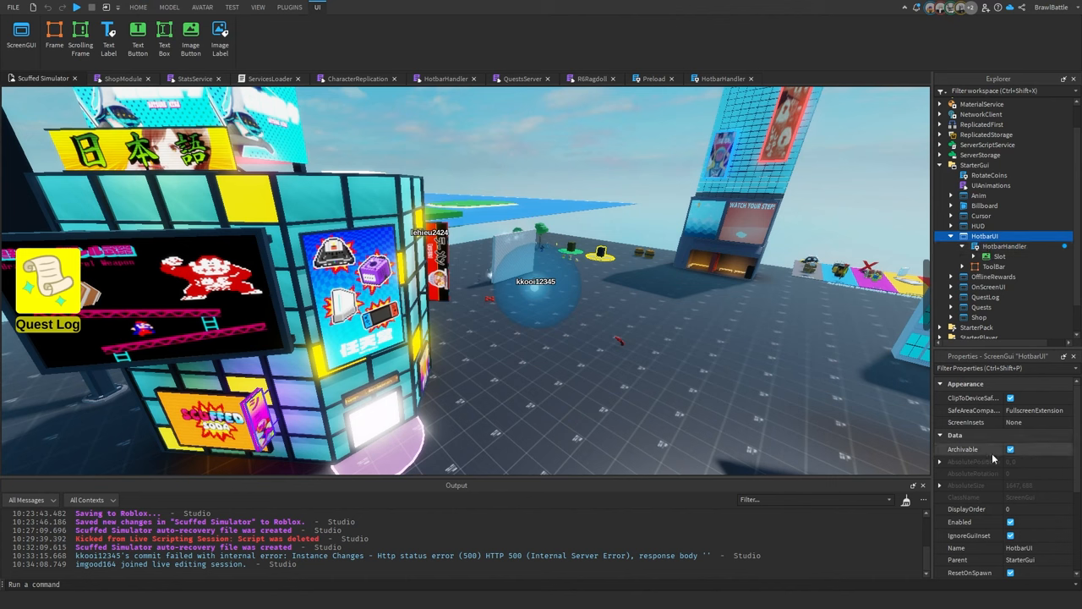
pyautogui.scroll(-3)
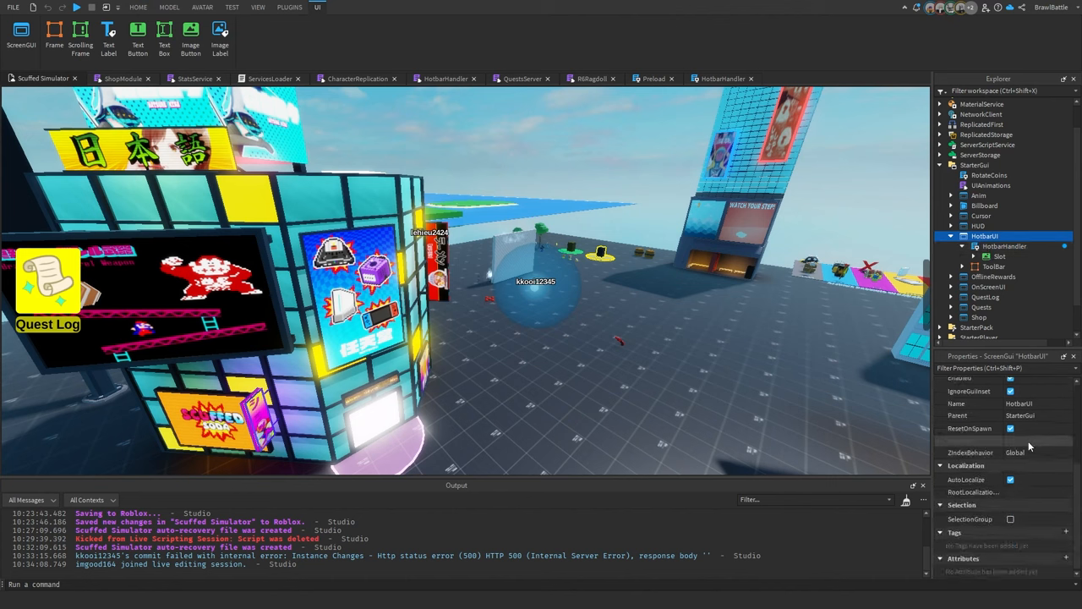
pyautogui.click(995, 267)
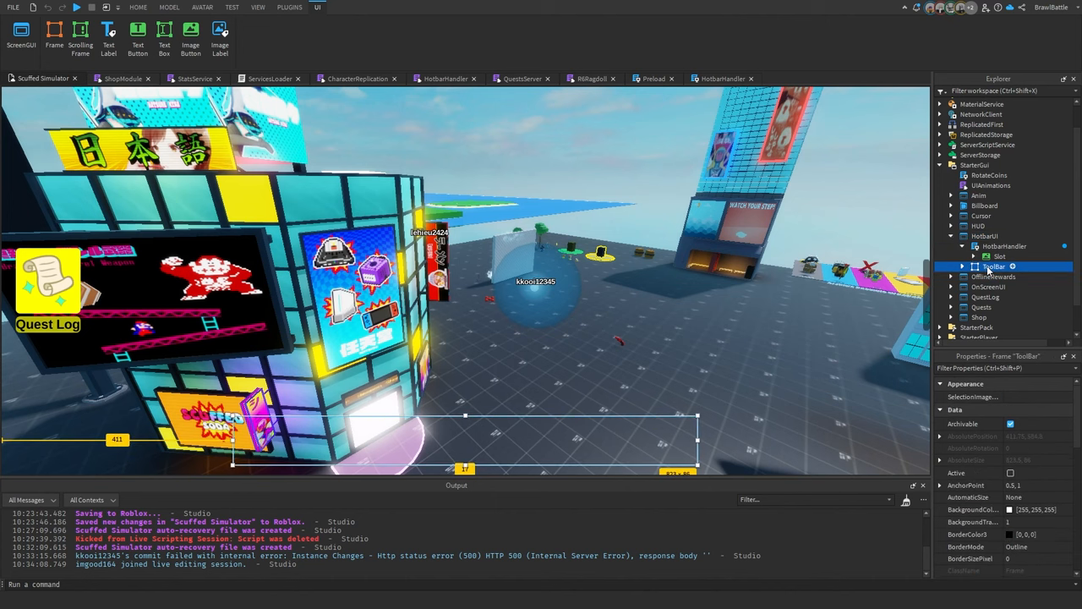